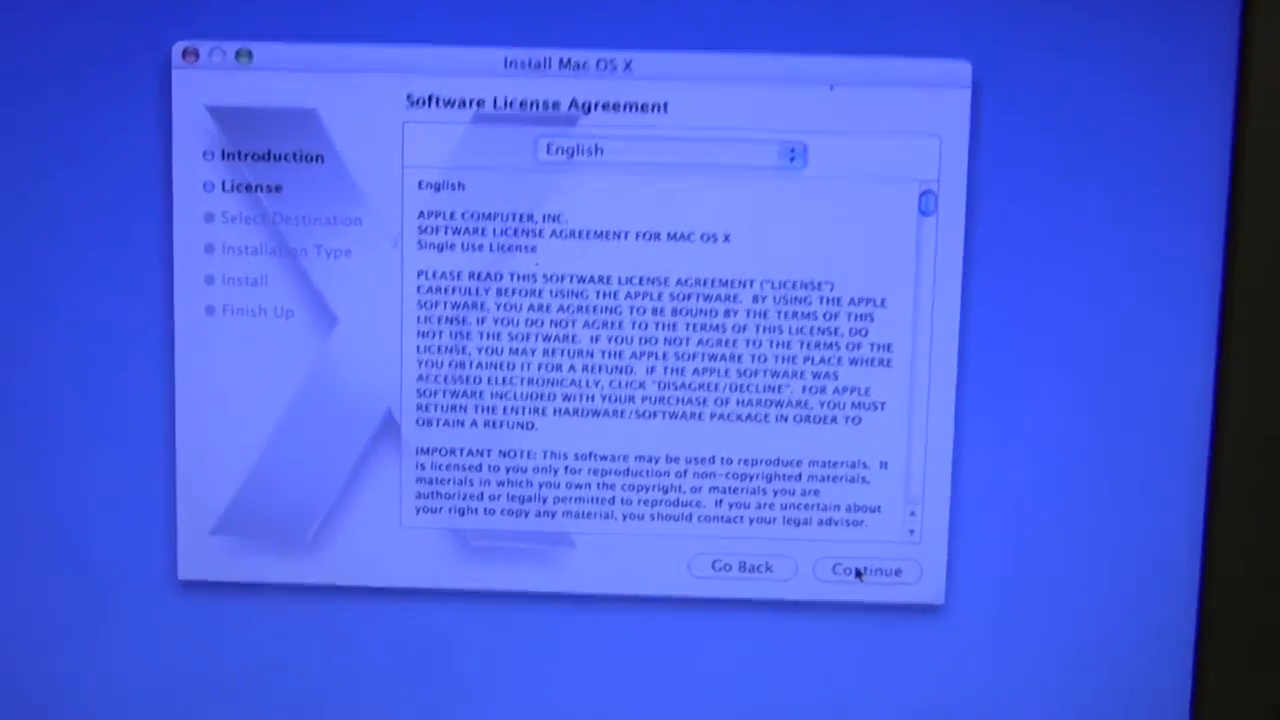
Continue past the license text and agree to its terms to reach Select a Destination
left_click(866, 570)
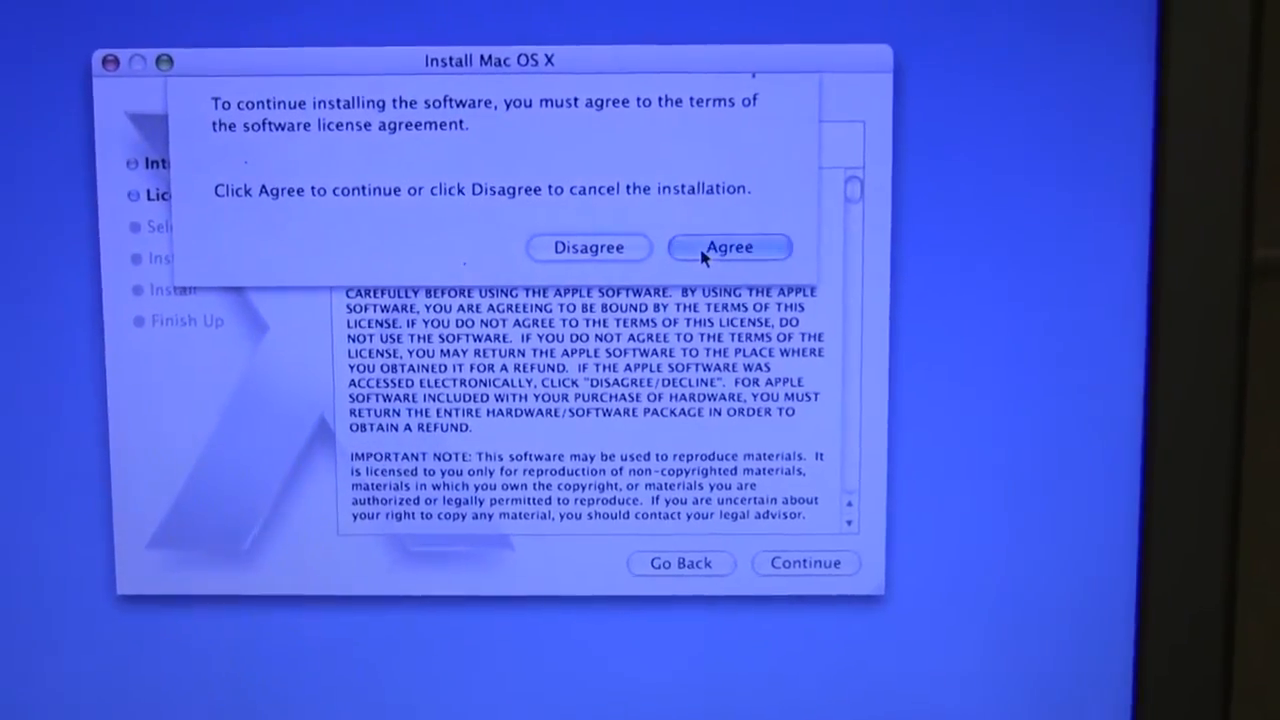
left_click(728, 248)
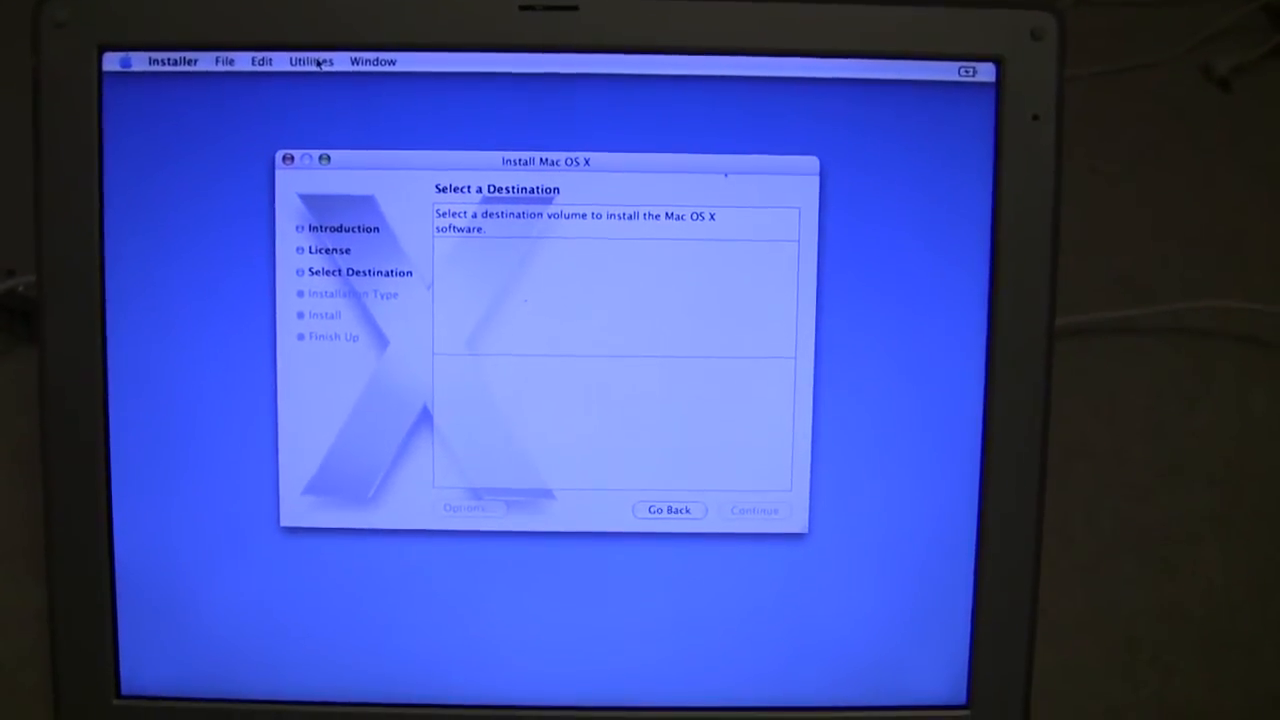
Launch Disk Utility from the Utilities menu and select the 37.3 GB ST9408114A disk
left_click(312, 60)
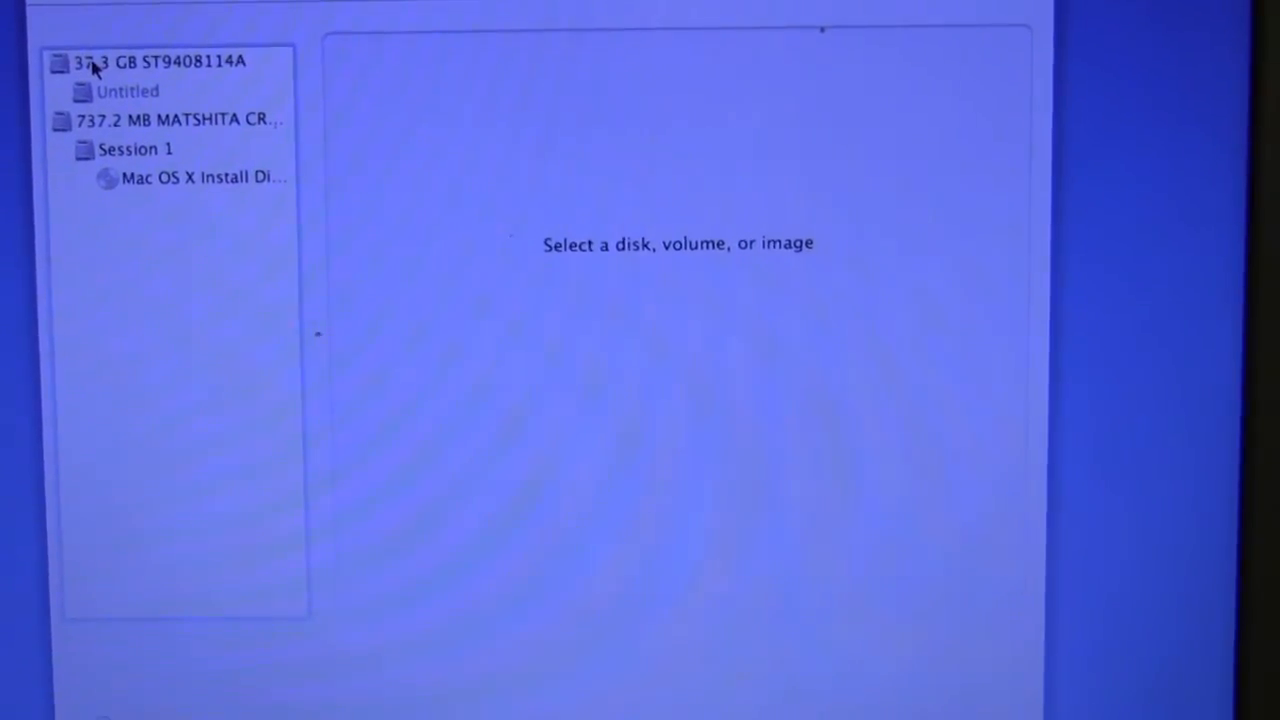
left_click(150, 60)
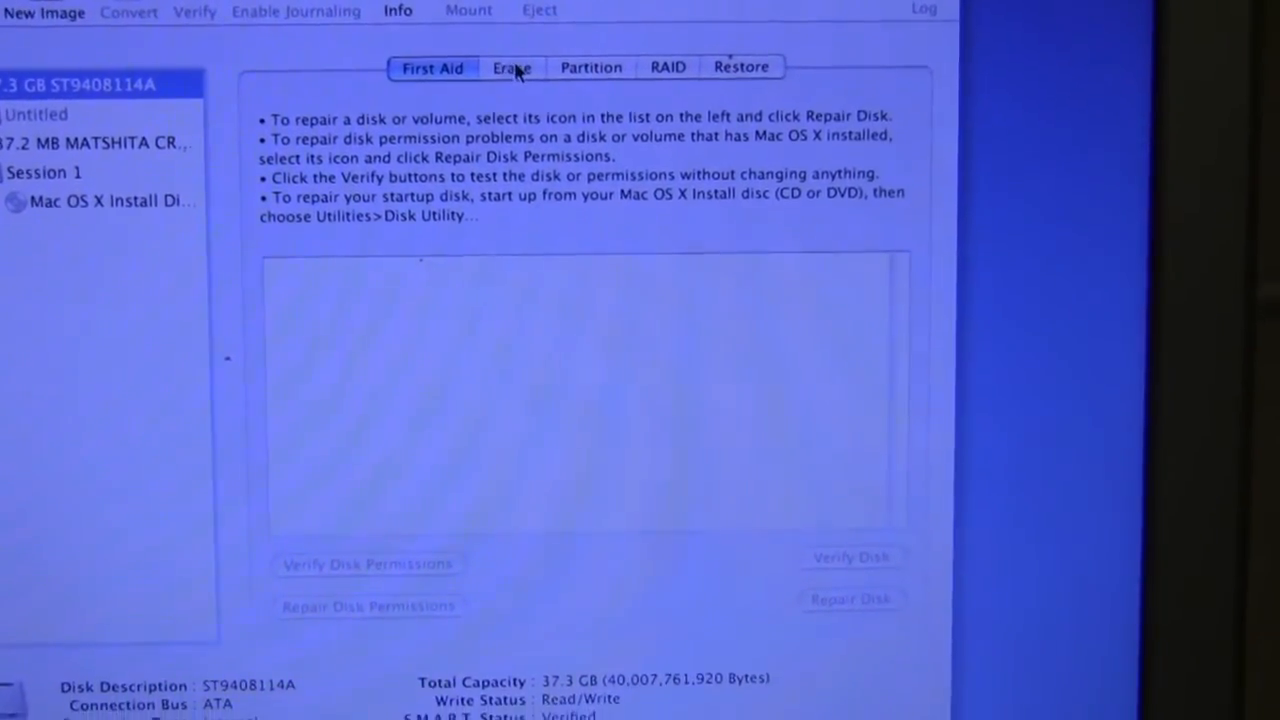
In the Erase settings, choose Mac OS Extended (Journaled) as the volume format
left_click(508, 66)
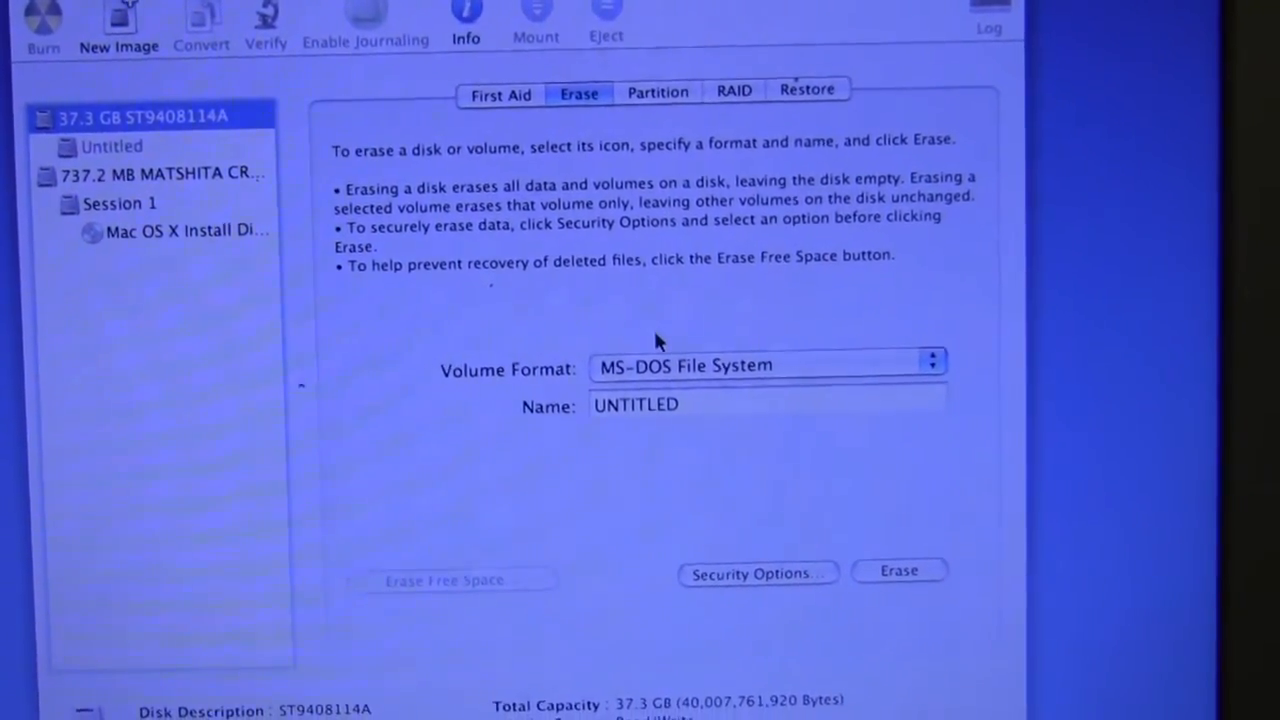
left_click(764, 364)
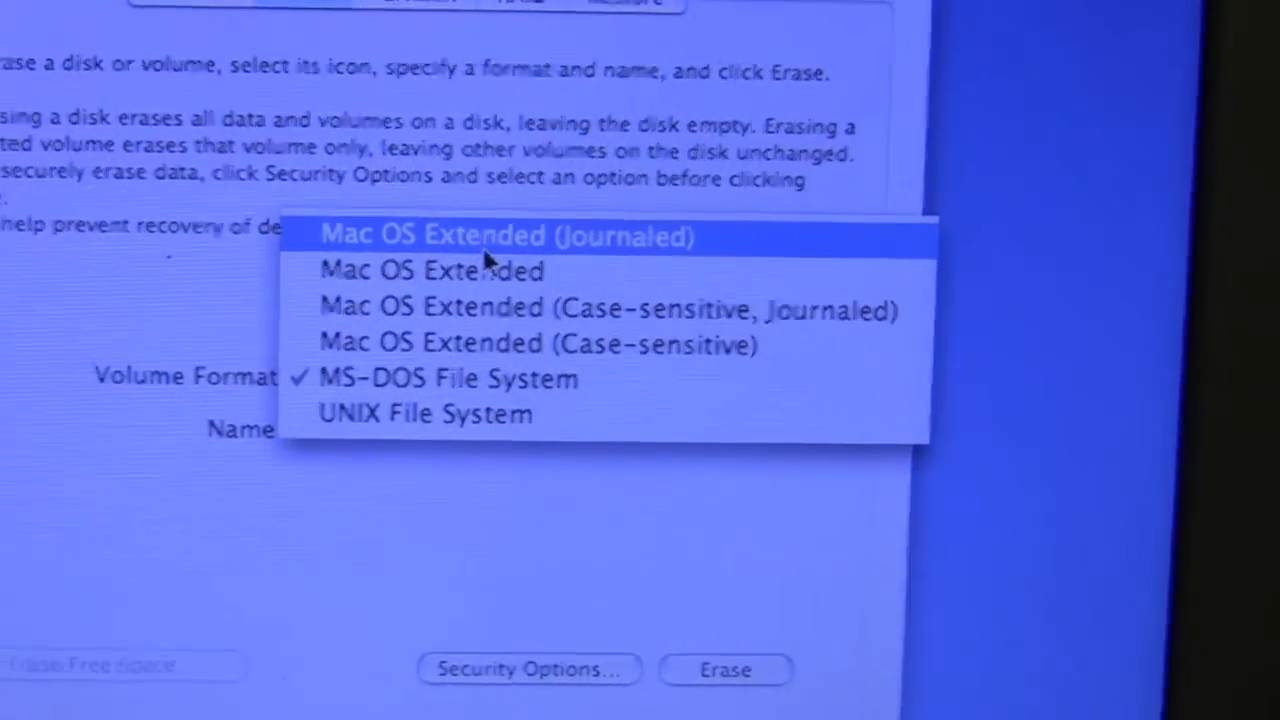
left_click(502, 236)
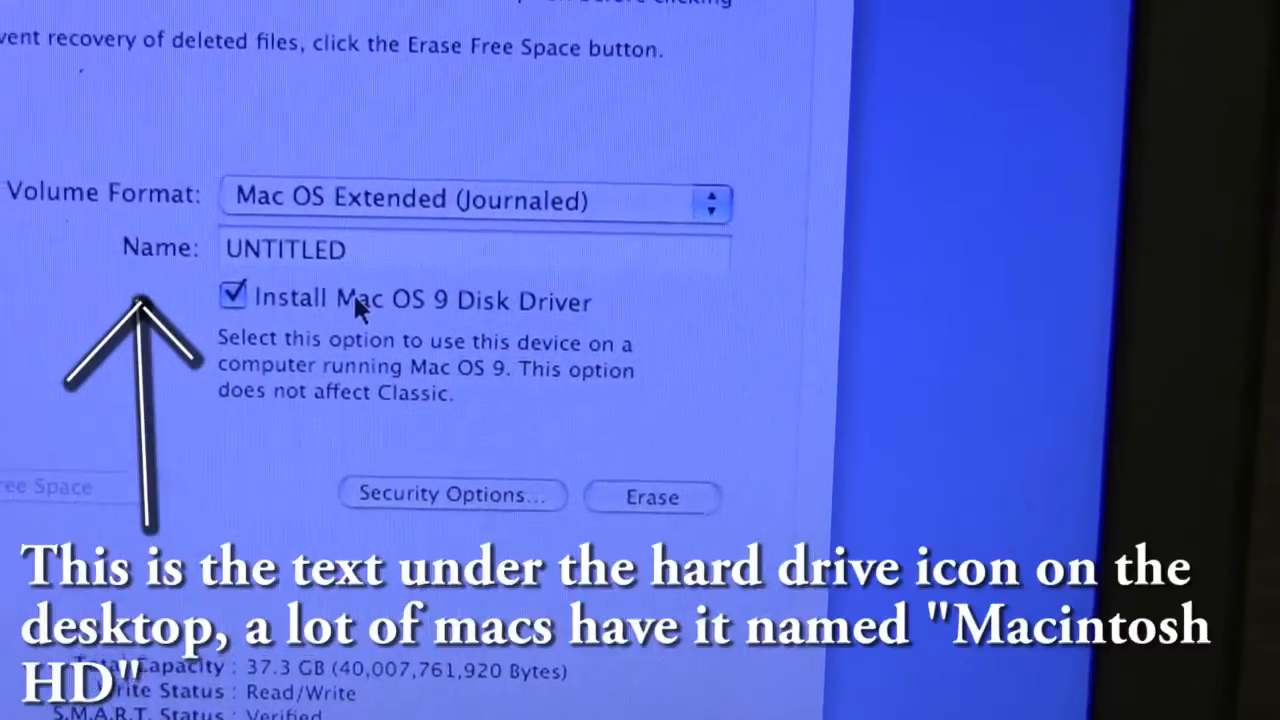
Uncheck the Mac OS 9 disk driver, name the volume iBookG3 and keep Don't Erase Data security
left_click(232, 298)
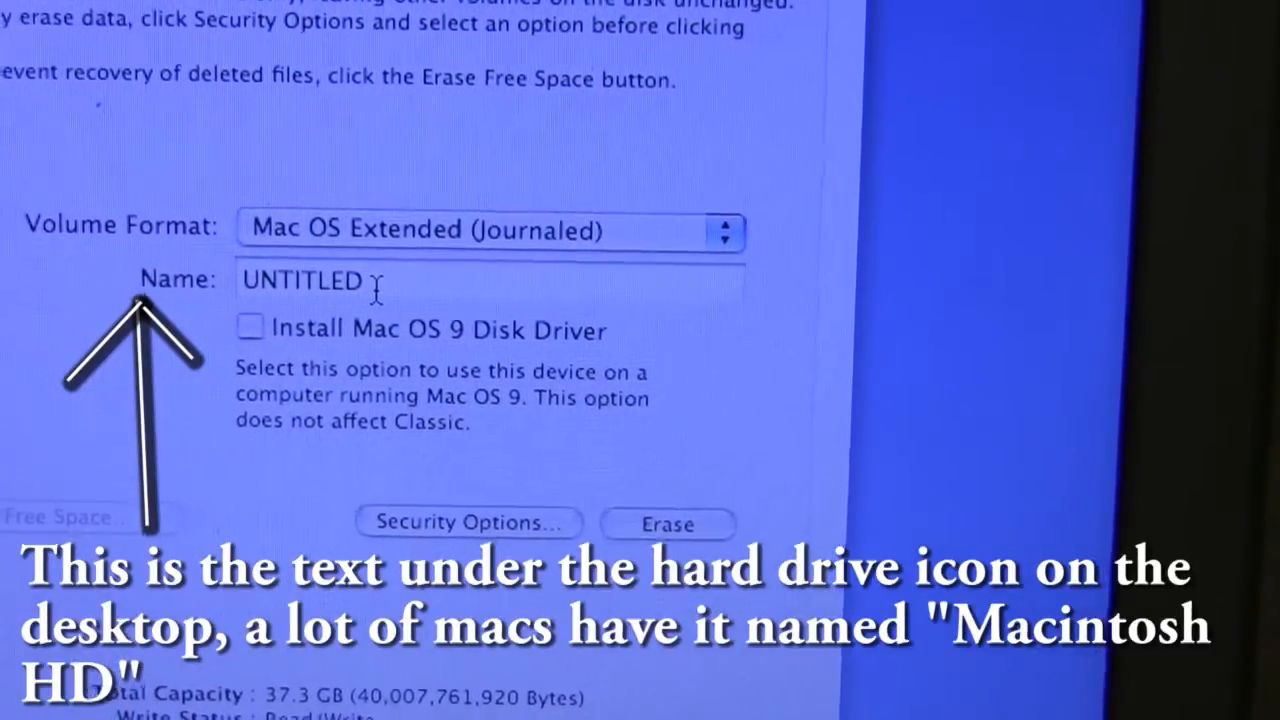
left_click(468, 522)
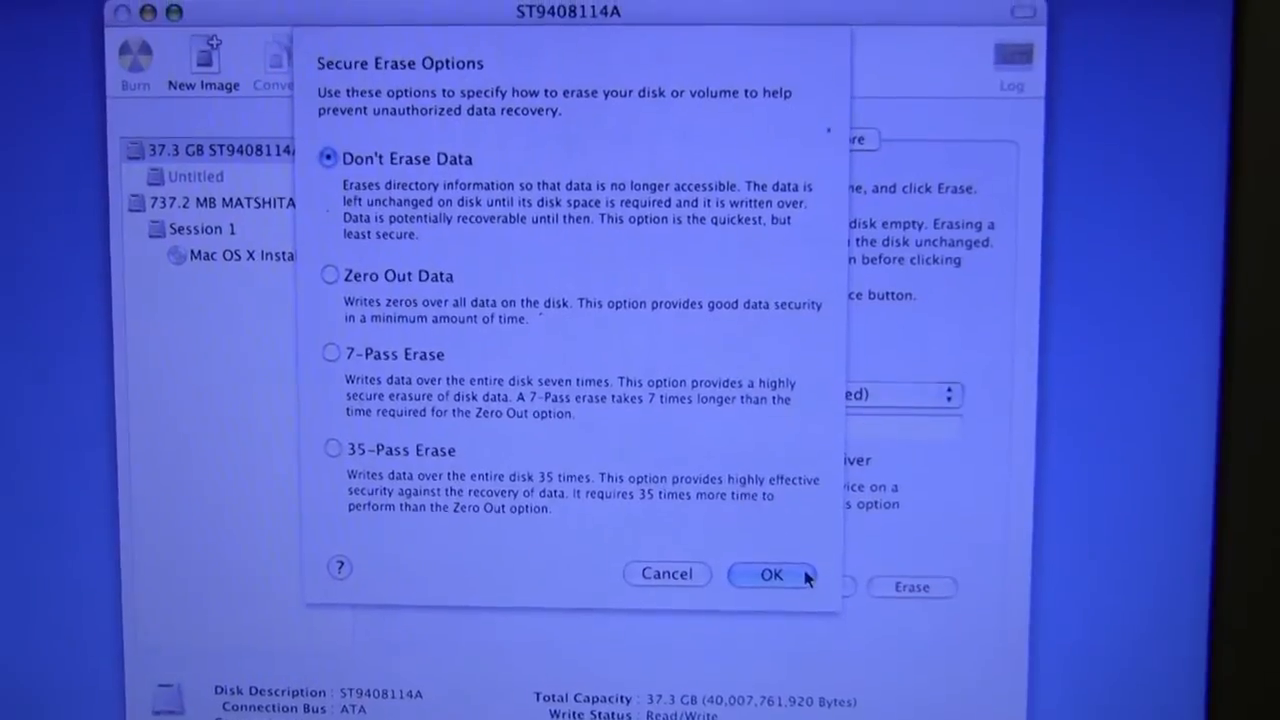
left_click(772, 576)
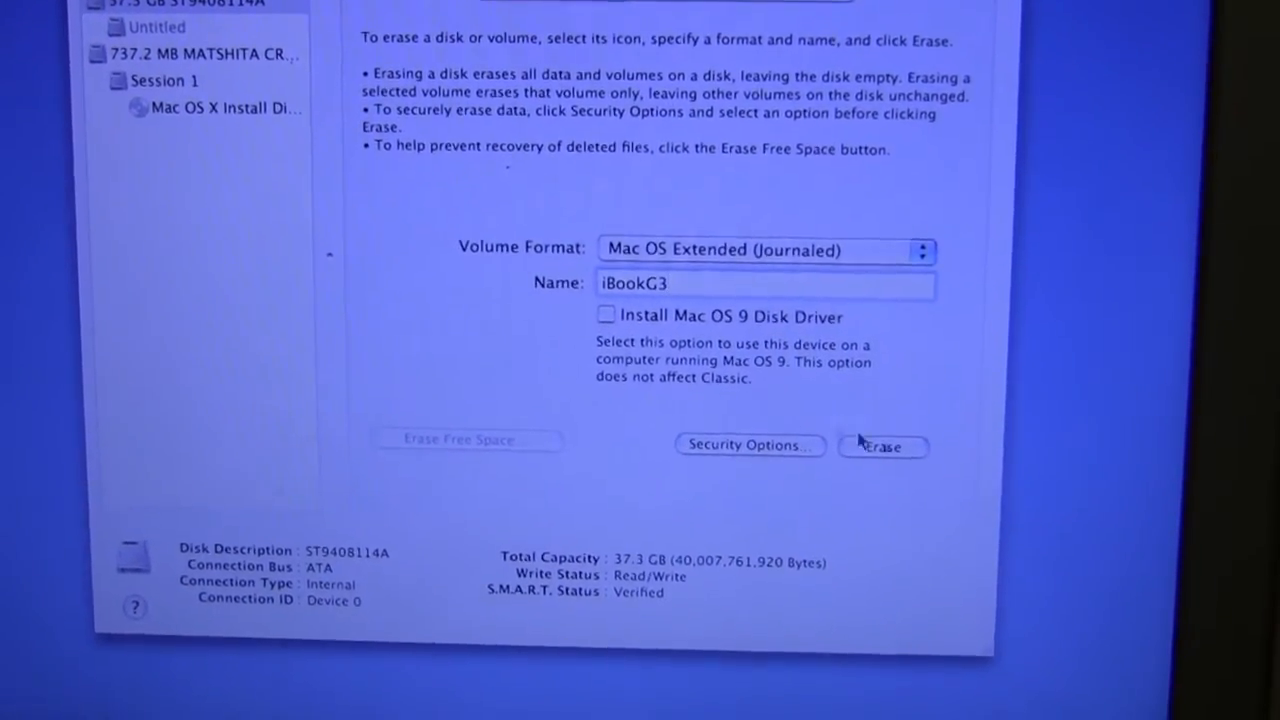
Erase the disk into iBookG3 and quit Disk Utility back to the Installer
left_click(884, 448)
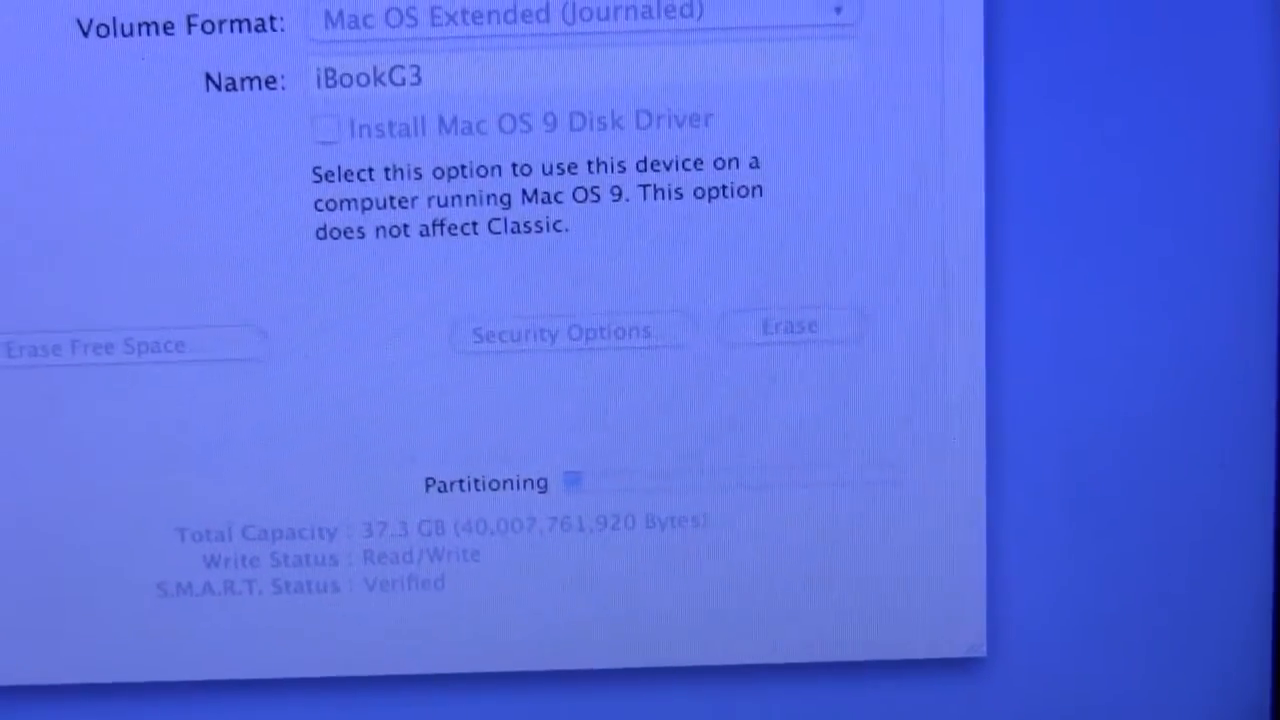
left_click(330, 136)
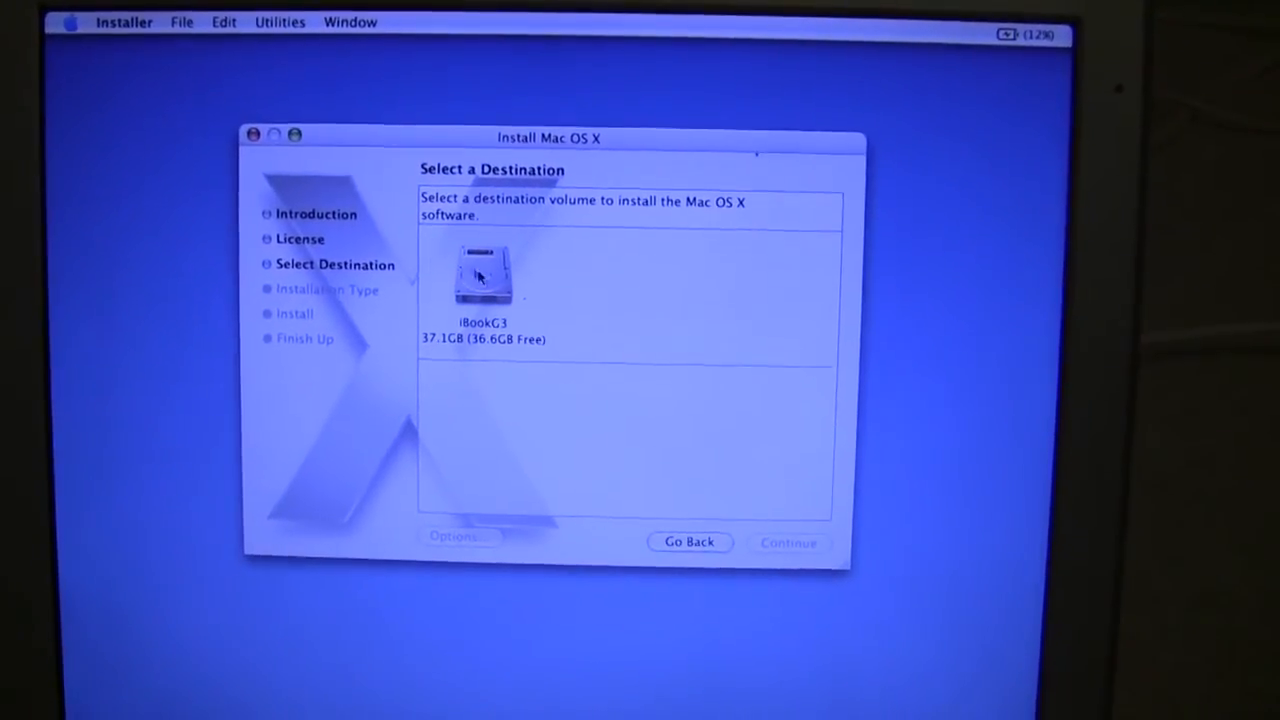
Choose iBookG3 as the destination and start the Easy Install of Mac OS X
left_click(480, 272)
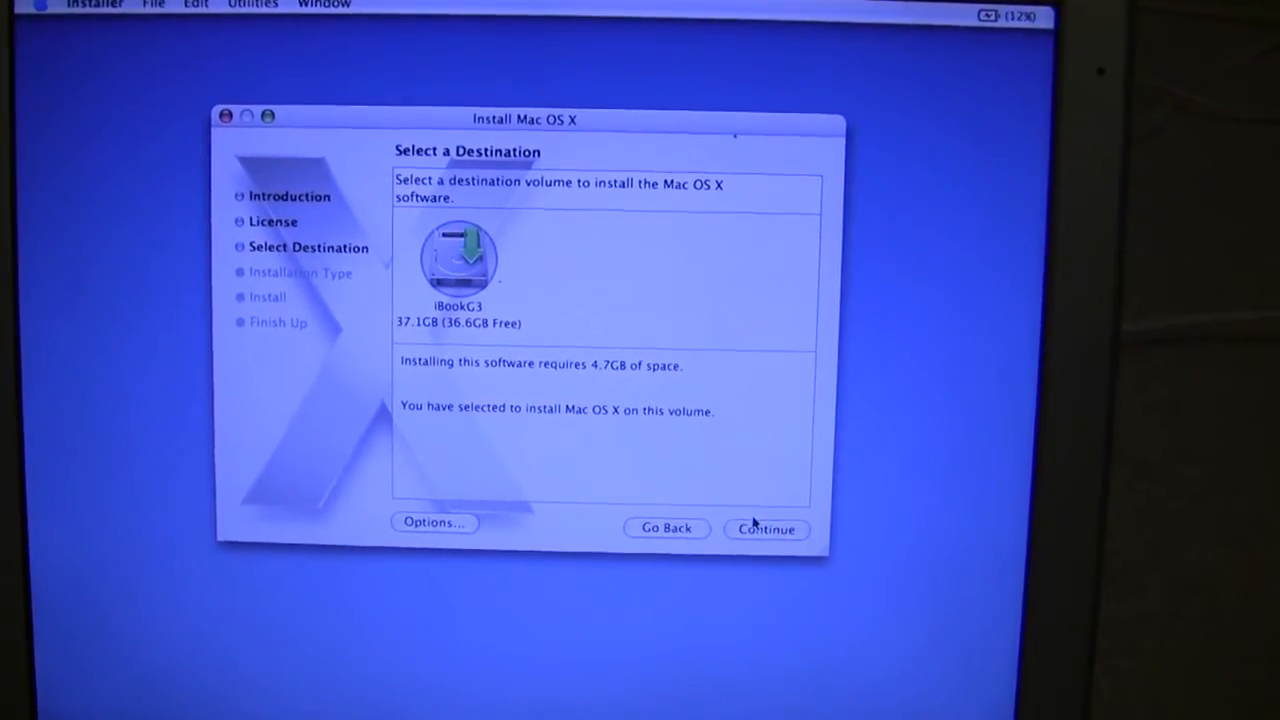
left_click(766, 528)
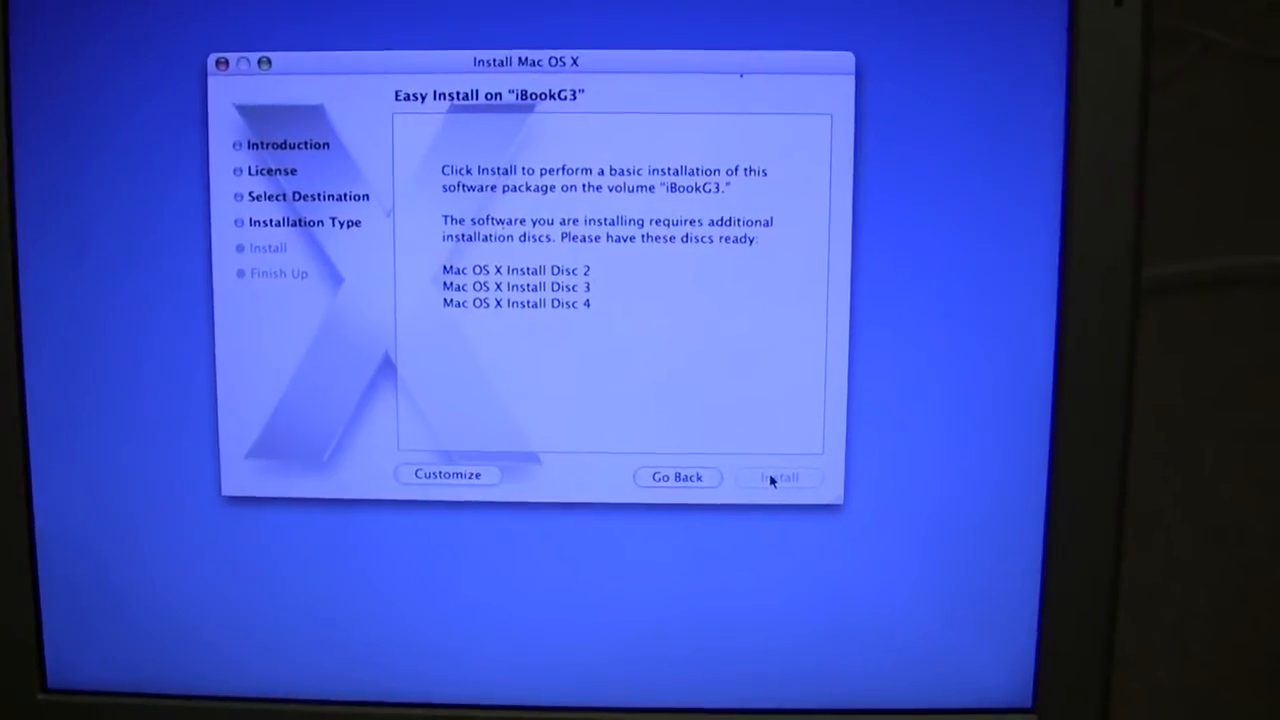
left_click(780, 476)
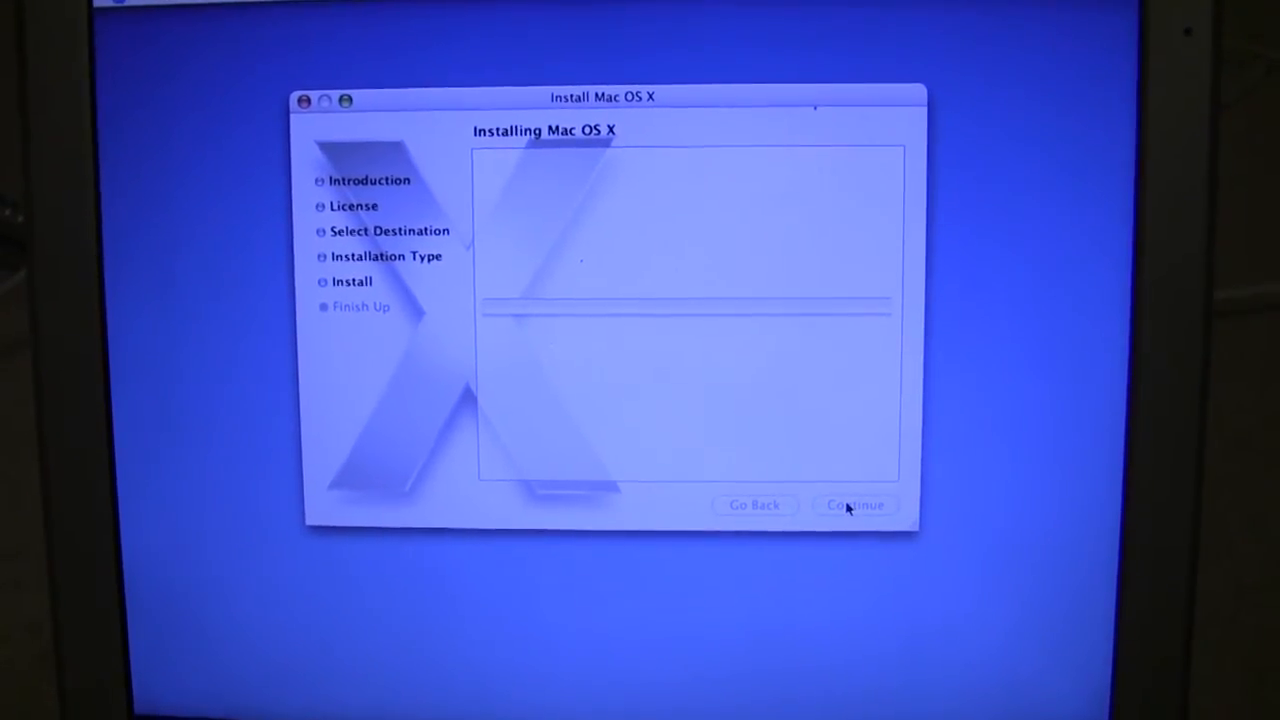
Let the installation run until the Mac restarts into the Setup Assistant Welcome screen
left_click(856, 504)
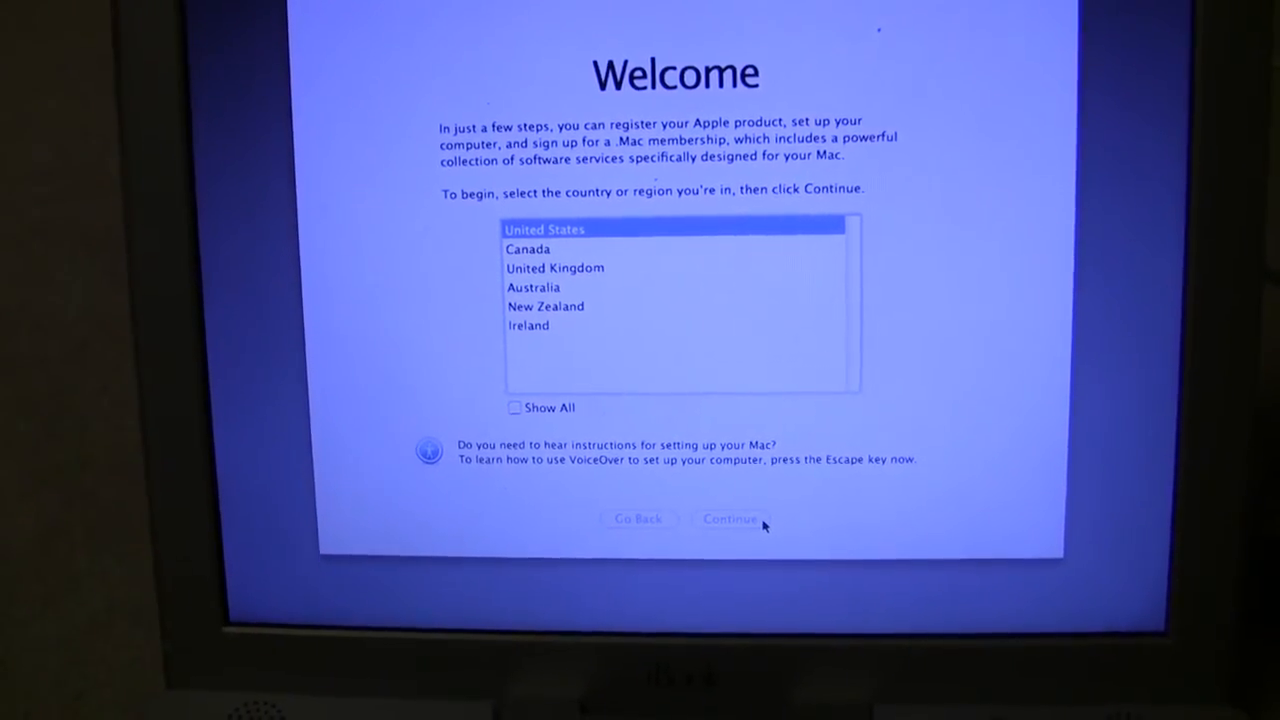
Keep United States as the country and choose not to transfer information from another Mac
left_click(730, 520)
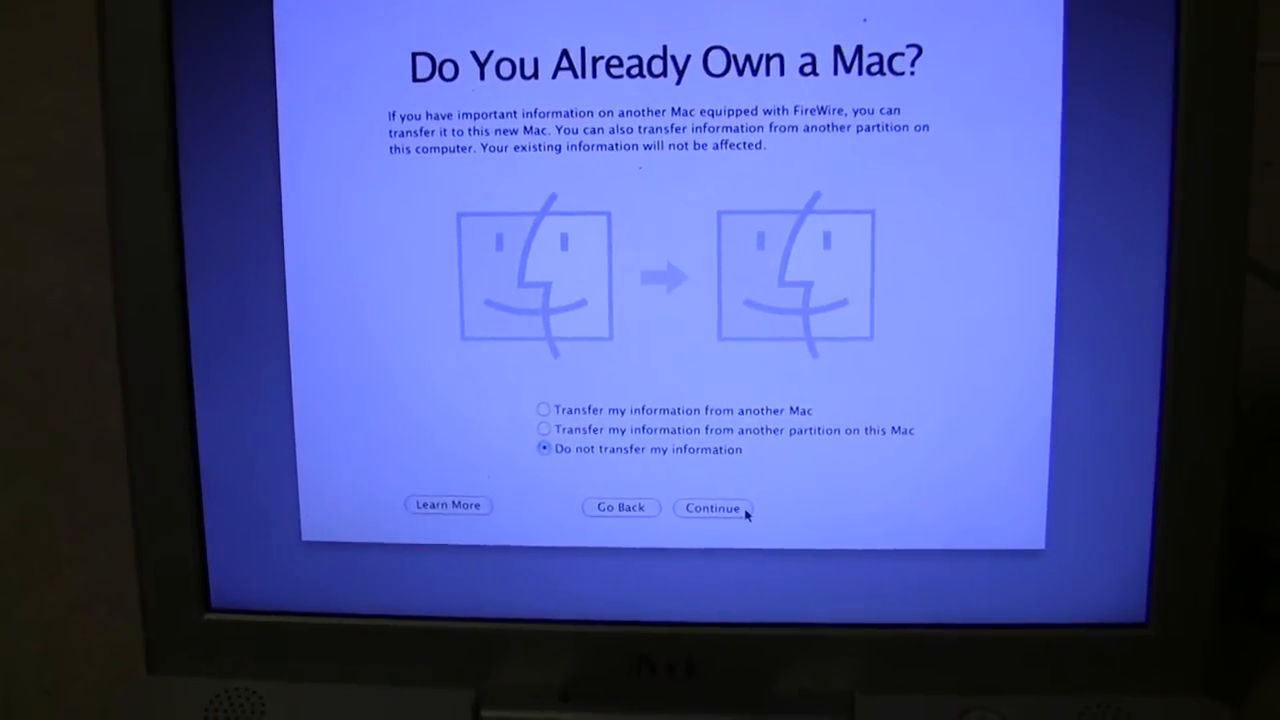
left_click(712, 508)
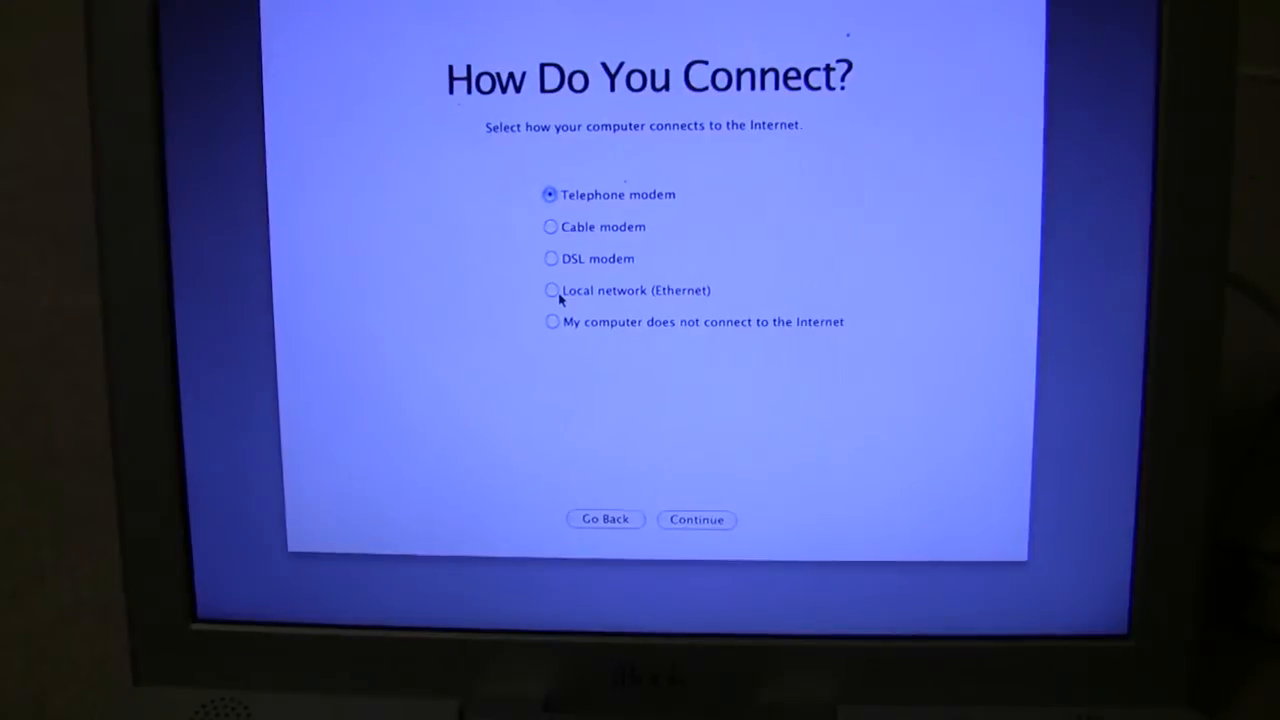
Select Local network (Ethernet) as the connection type and continue to its settings
left_click(552, 292)
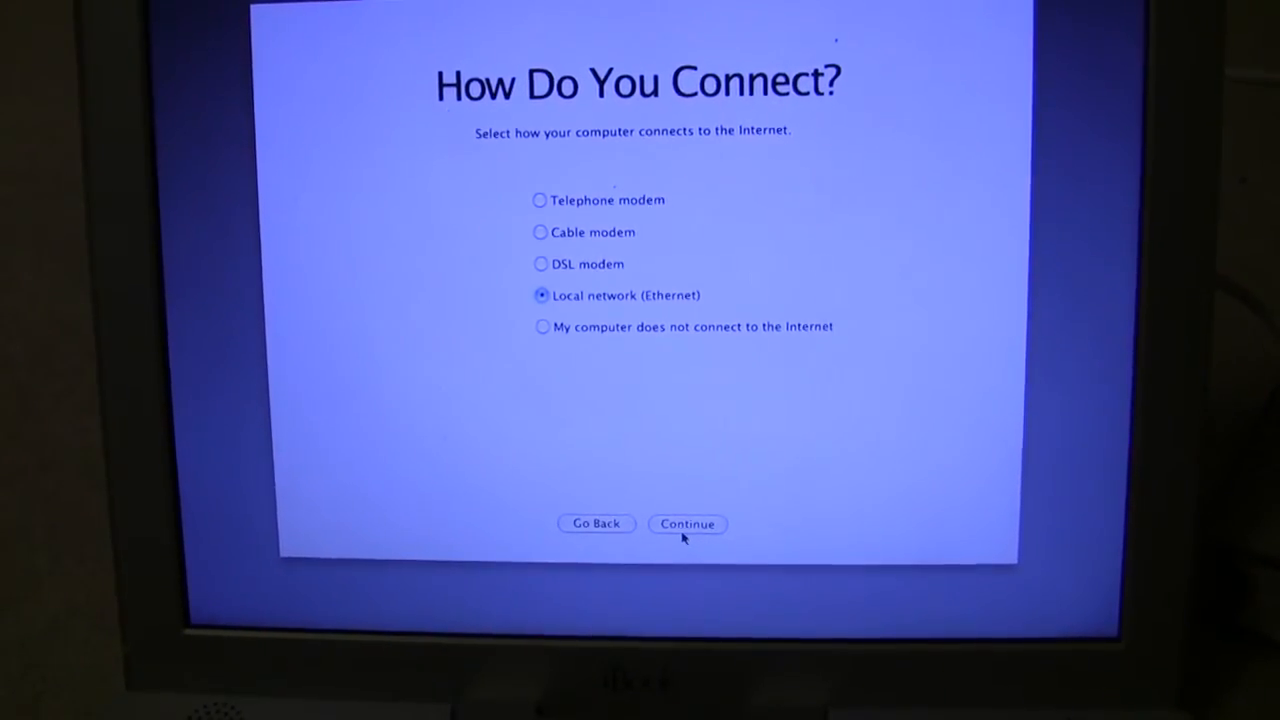
left_click(688, 524)
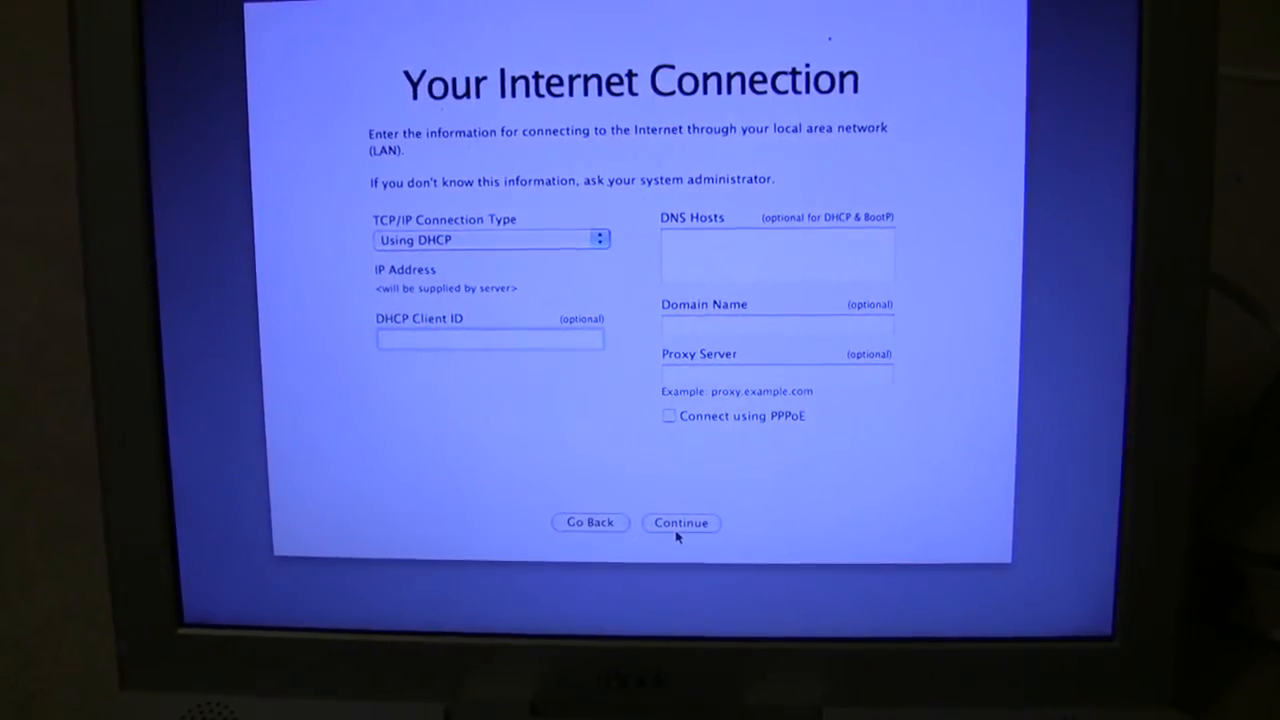
Accept TCP/IP Using DHCP and continue to the Enter Your Apple ID screen
left_click(680, 524)
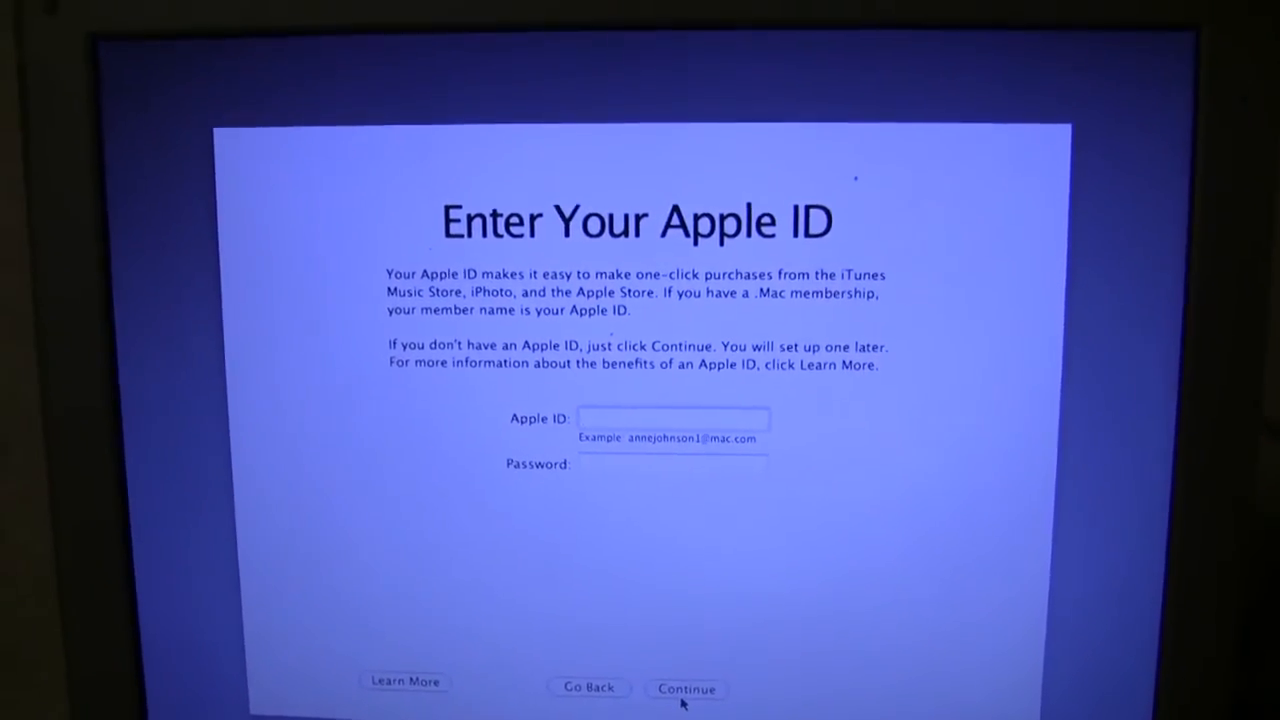
Skip the Apple ID and try to continue past Registration Information with the form left empty
left_click(686, 688)
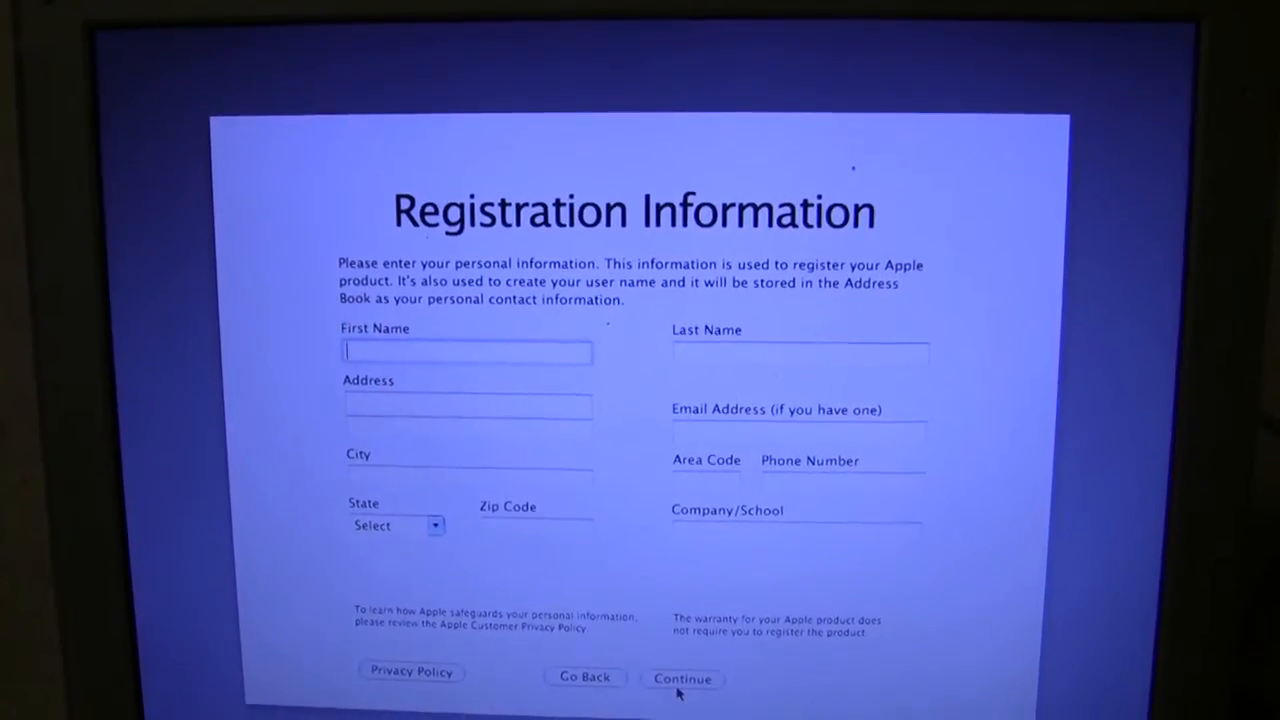
left_click(682, 680)
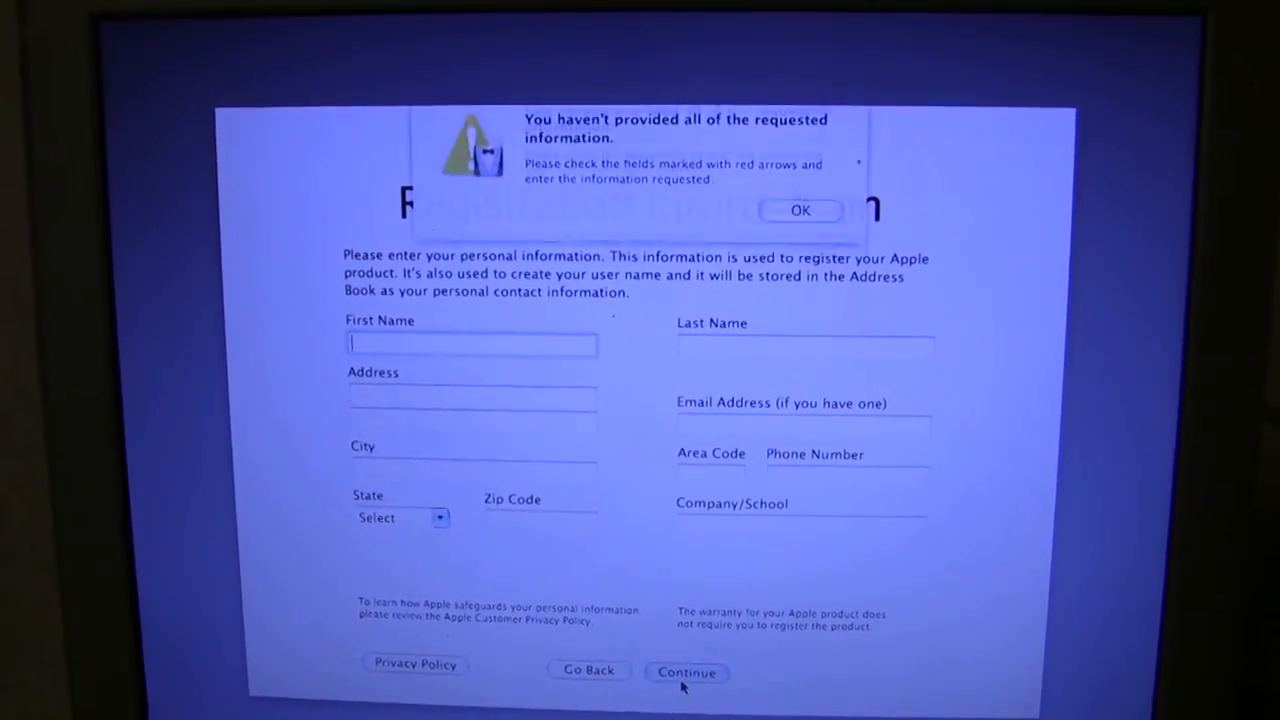
left_click(688, 672)
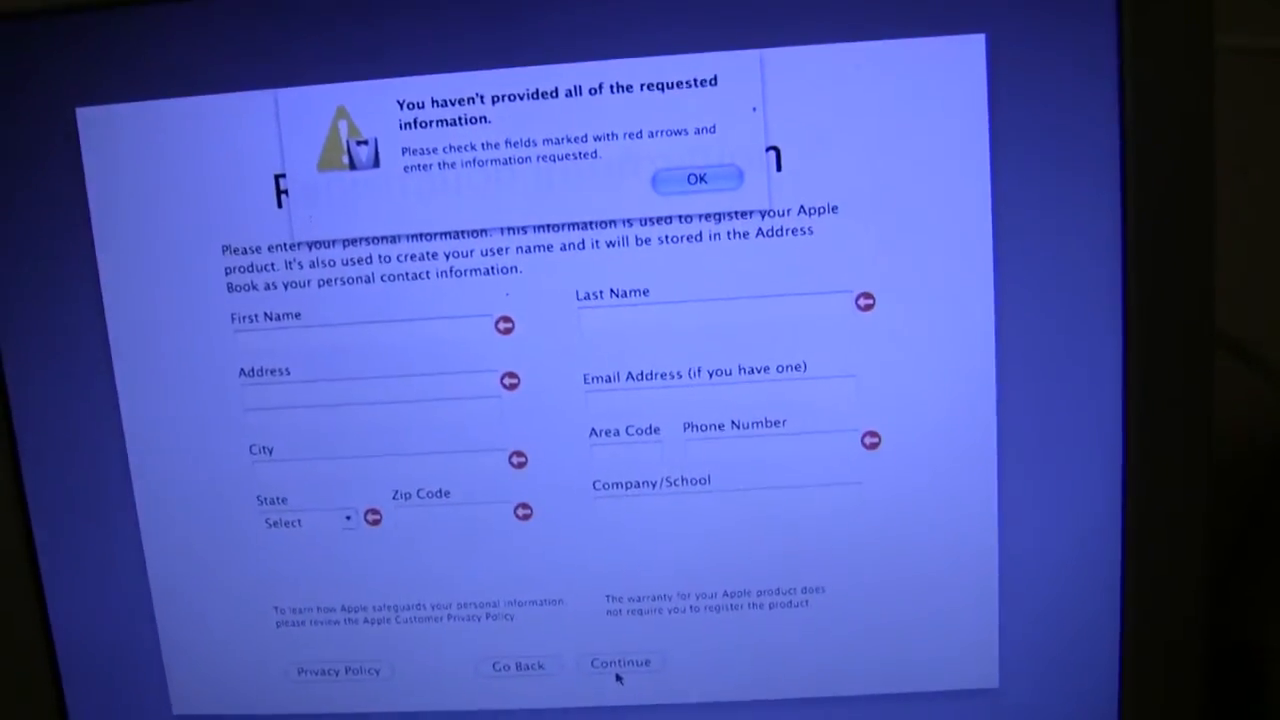
Dismiss the missing-information warning and continue past the empty registration form anyway
left_click(696, 178)
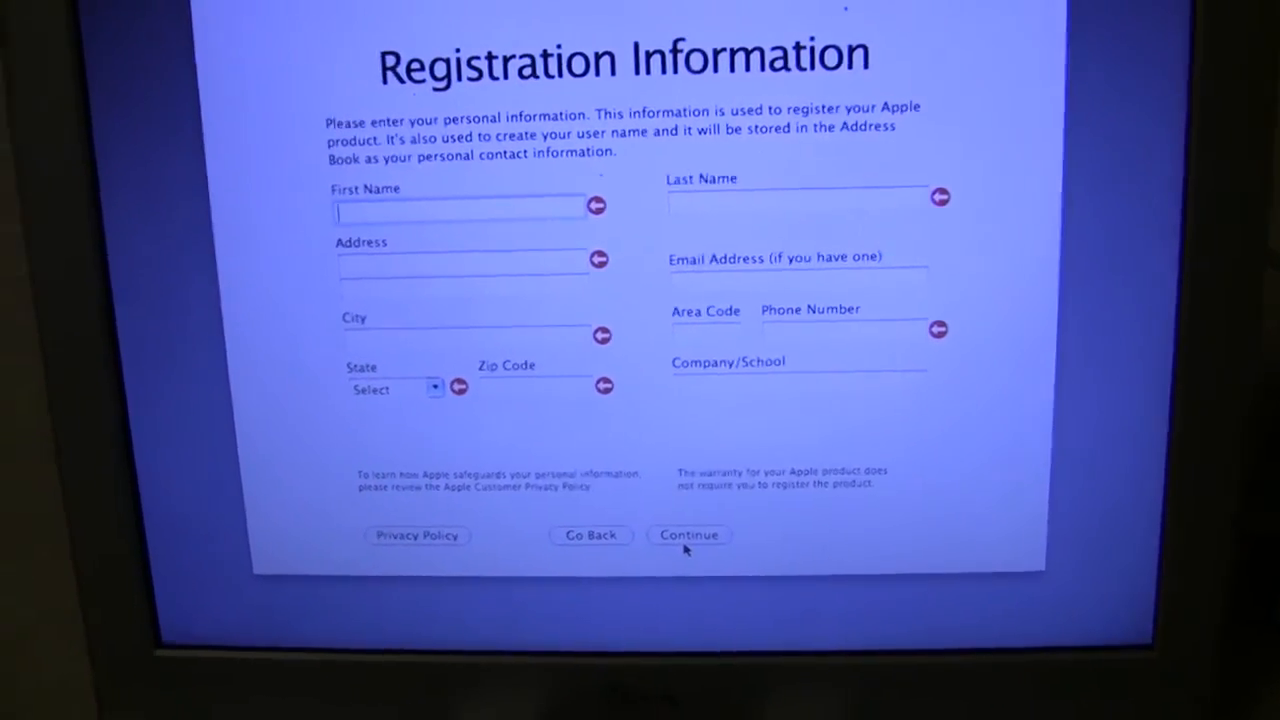
left_click(688, 536)
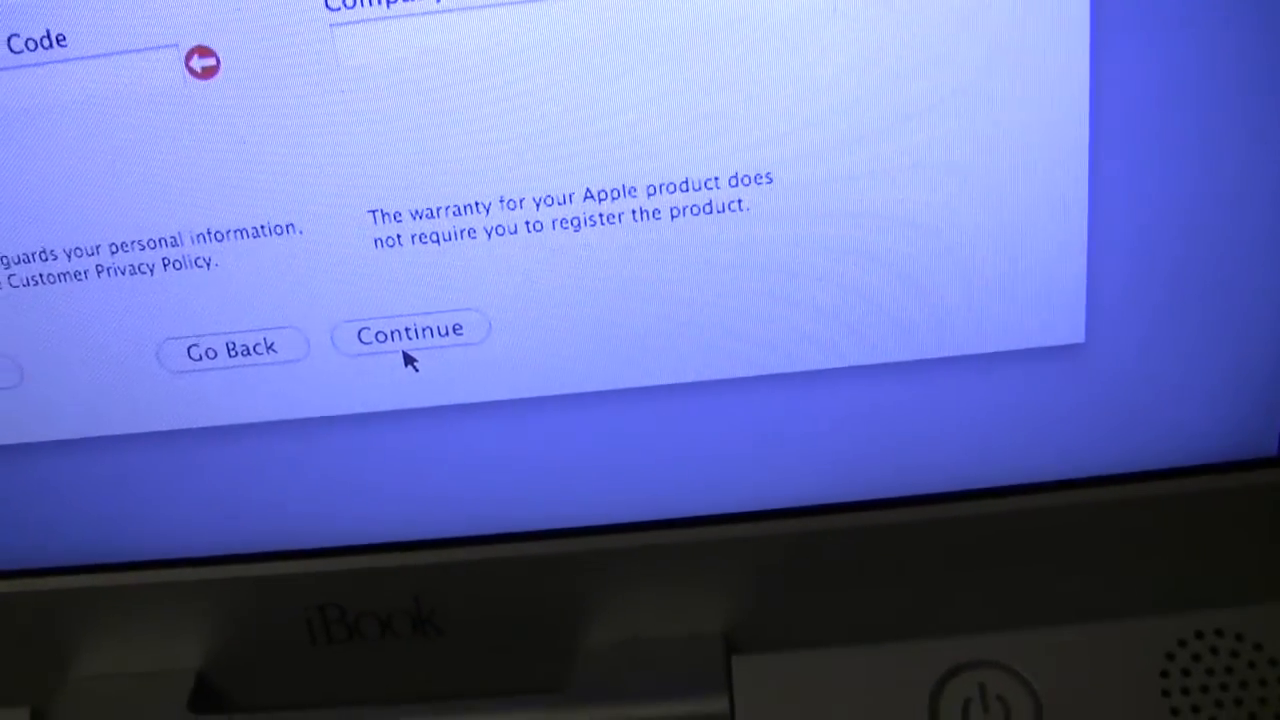
left_click(410, 330)
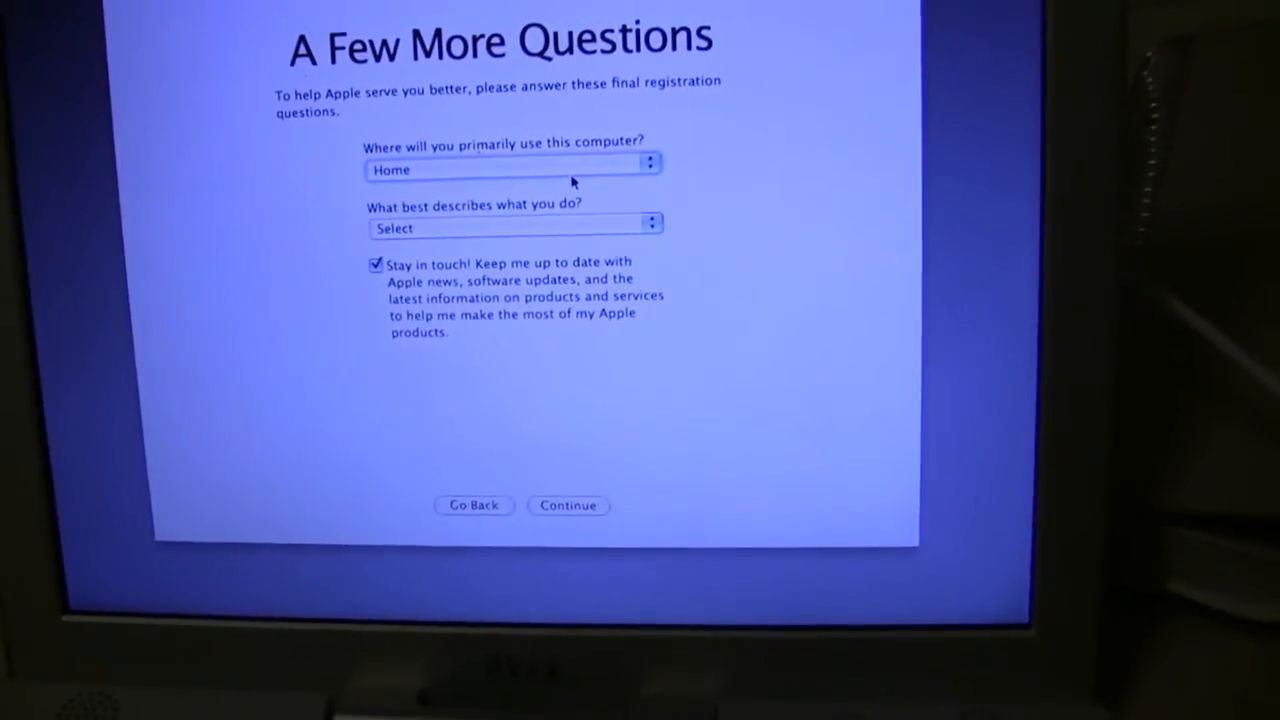
Choose Other as the occupation in 'What best describes what you do?', with Home as primary use
left_click(512, 228)
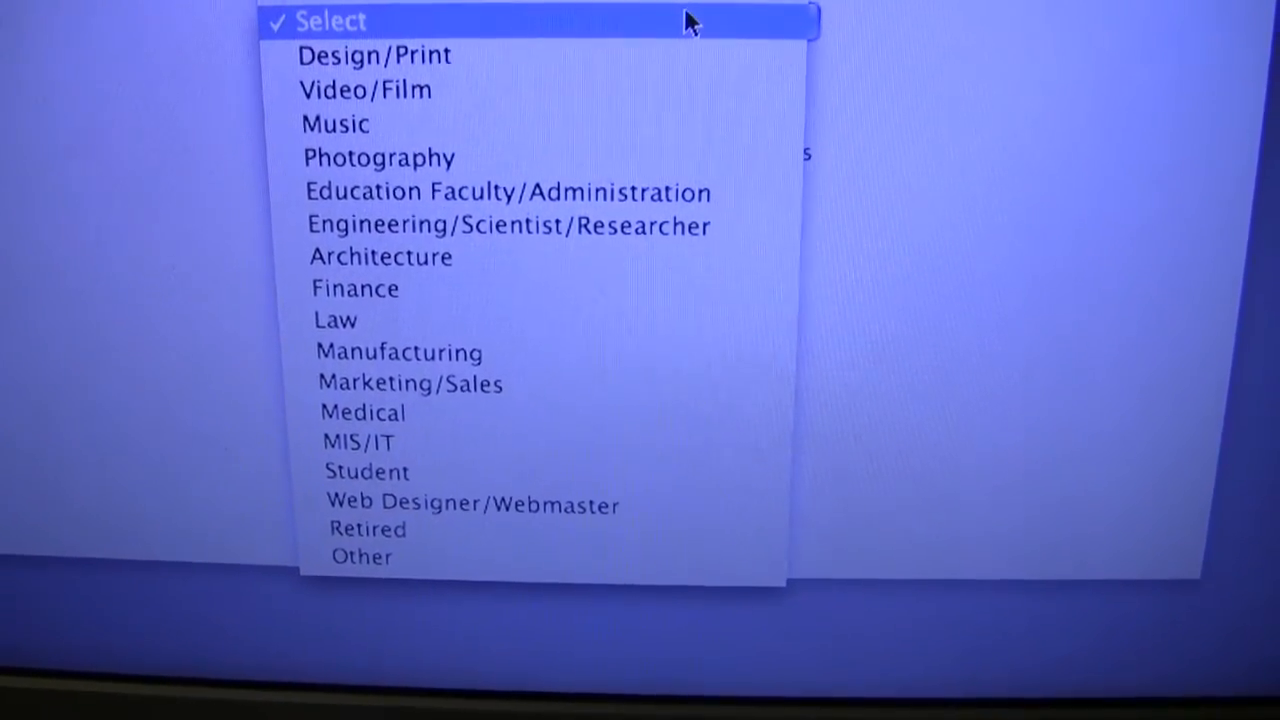
mouse_move(652, 510)
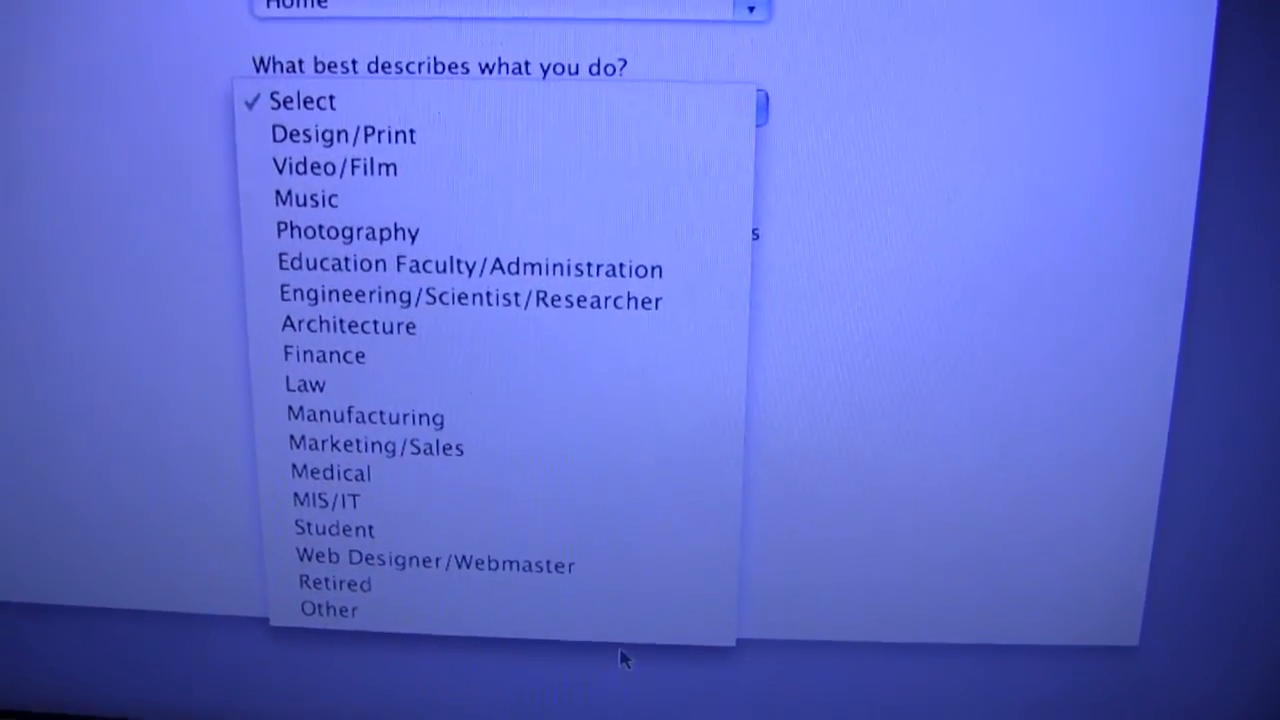
mouse_move(600, 628)
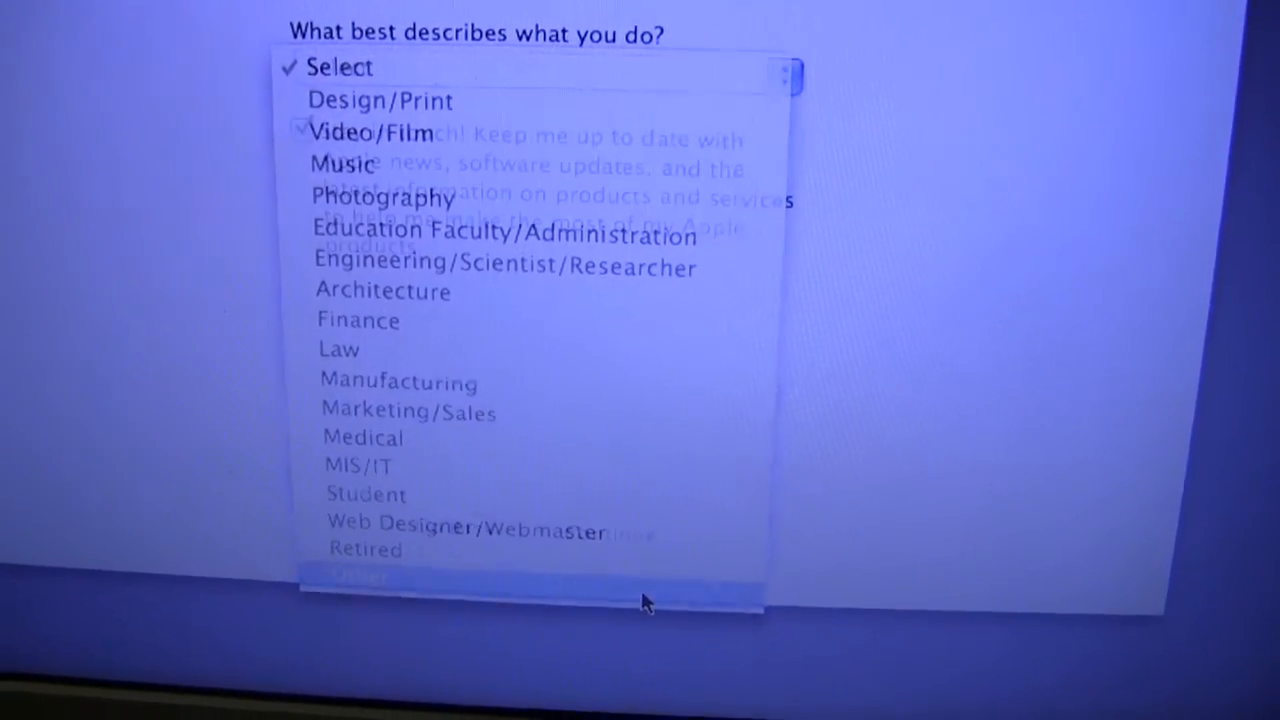
left_click(370, 568)
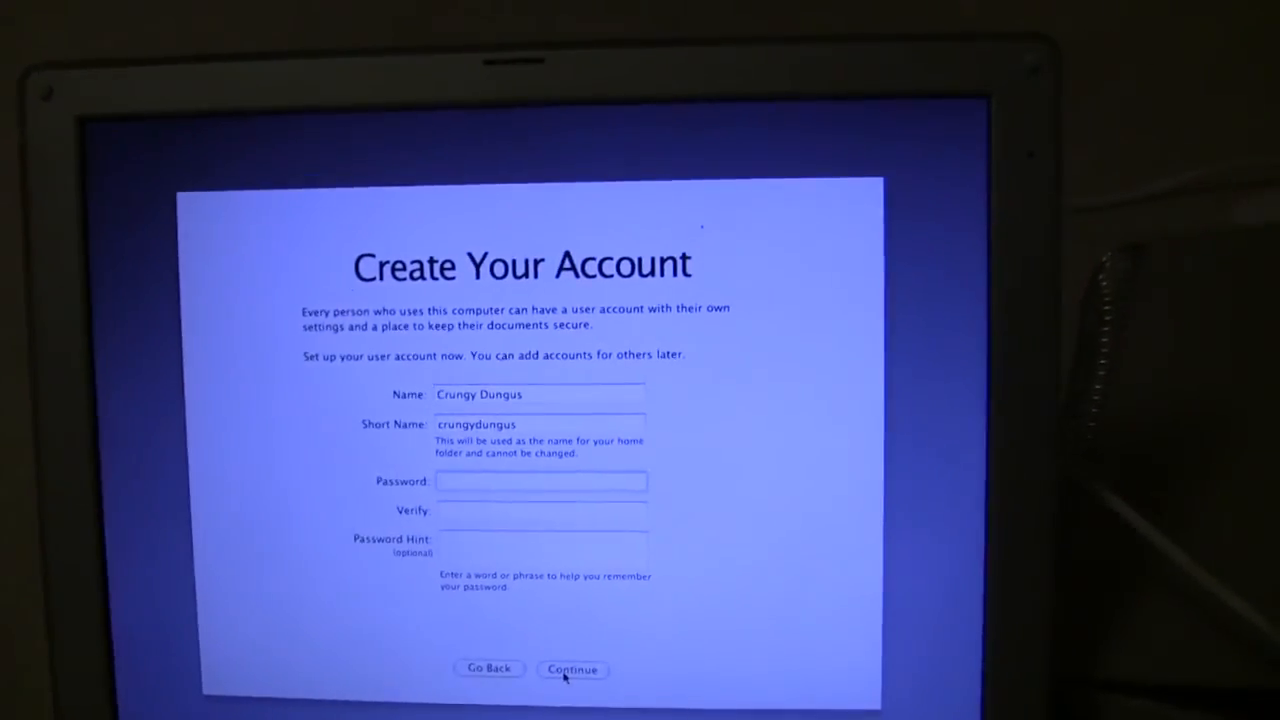
Create the Crungy Dungus account with no password and accept the no-password warning
left_click(572, 668)
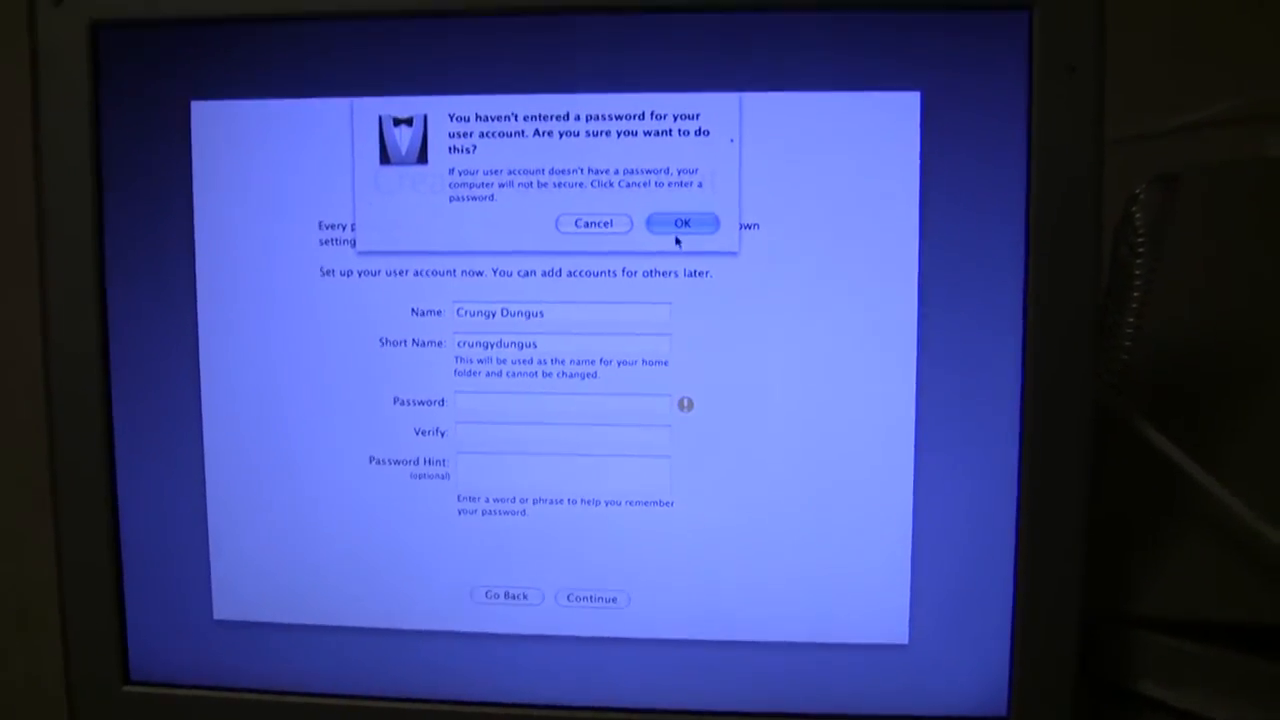
left_click(684, 224)
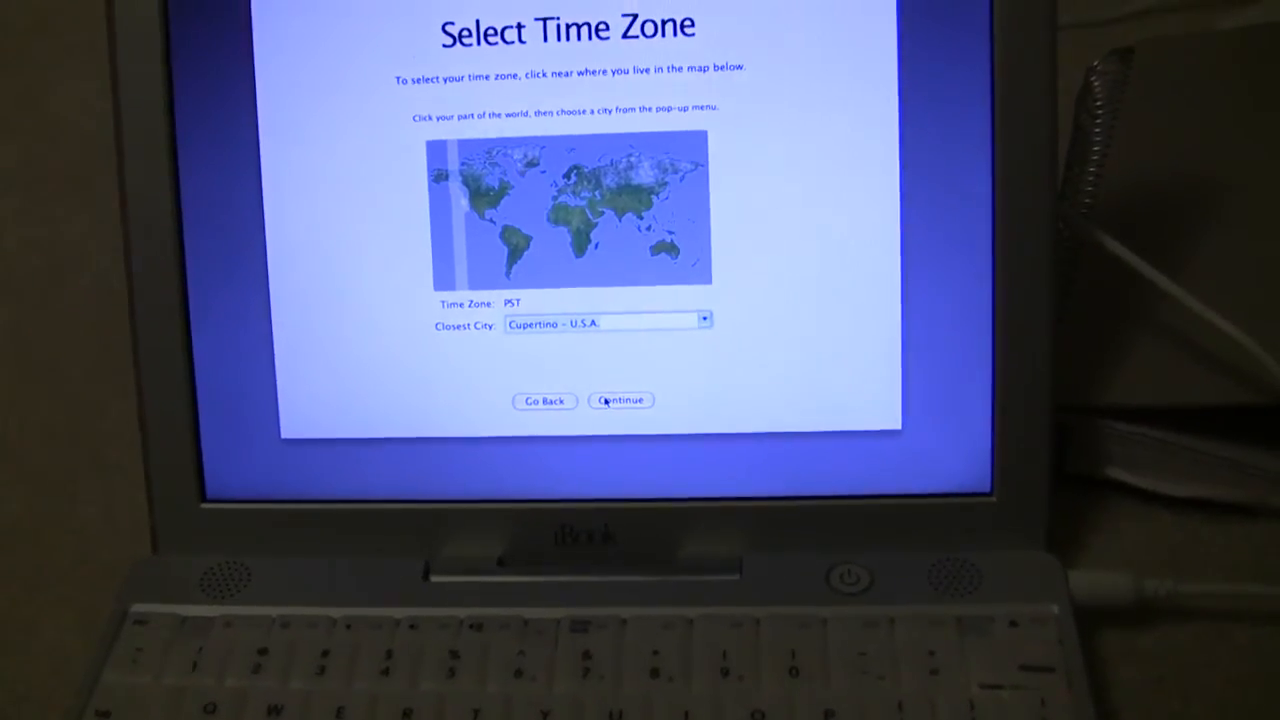
Keep the PST Cupertino time zone and the current date and time
left_click(620, 400)
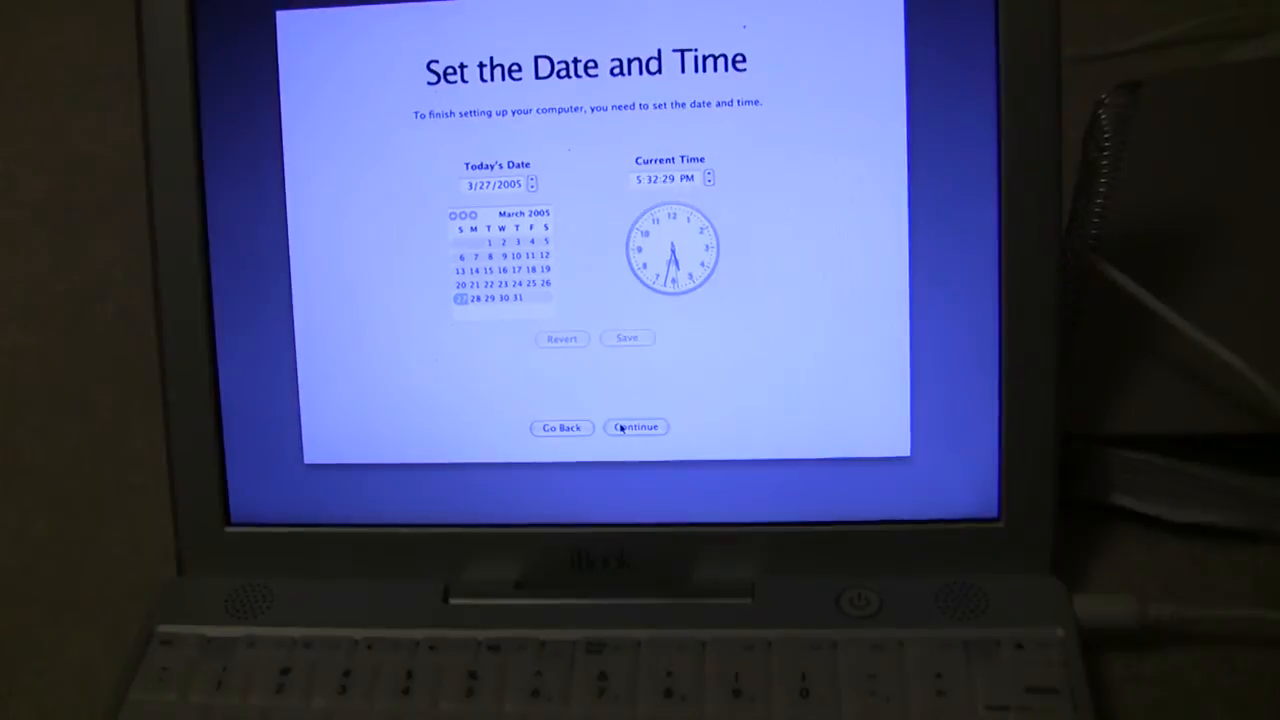
left_click(636, 428)
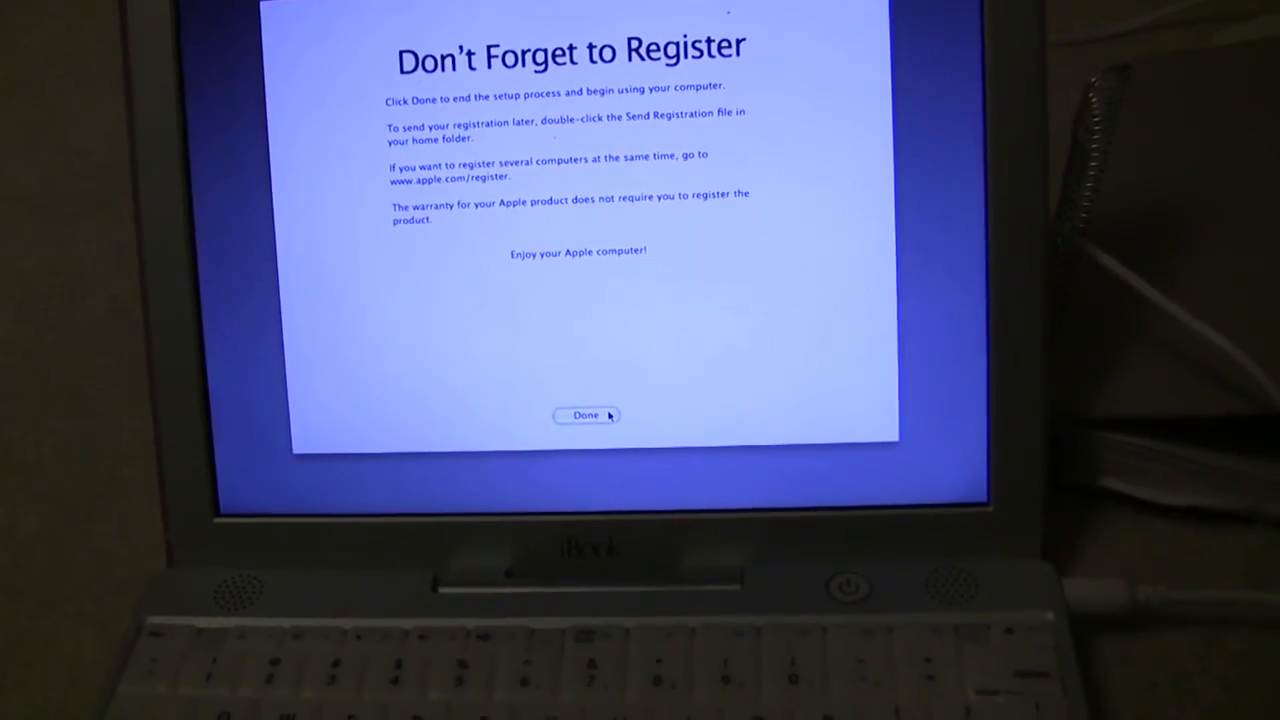
Finish with Done on Don't Forget to Register, landing on the Finder desktop with the Dock
left_click(584, 414)
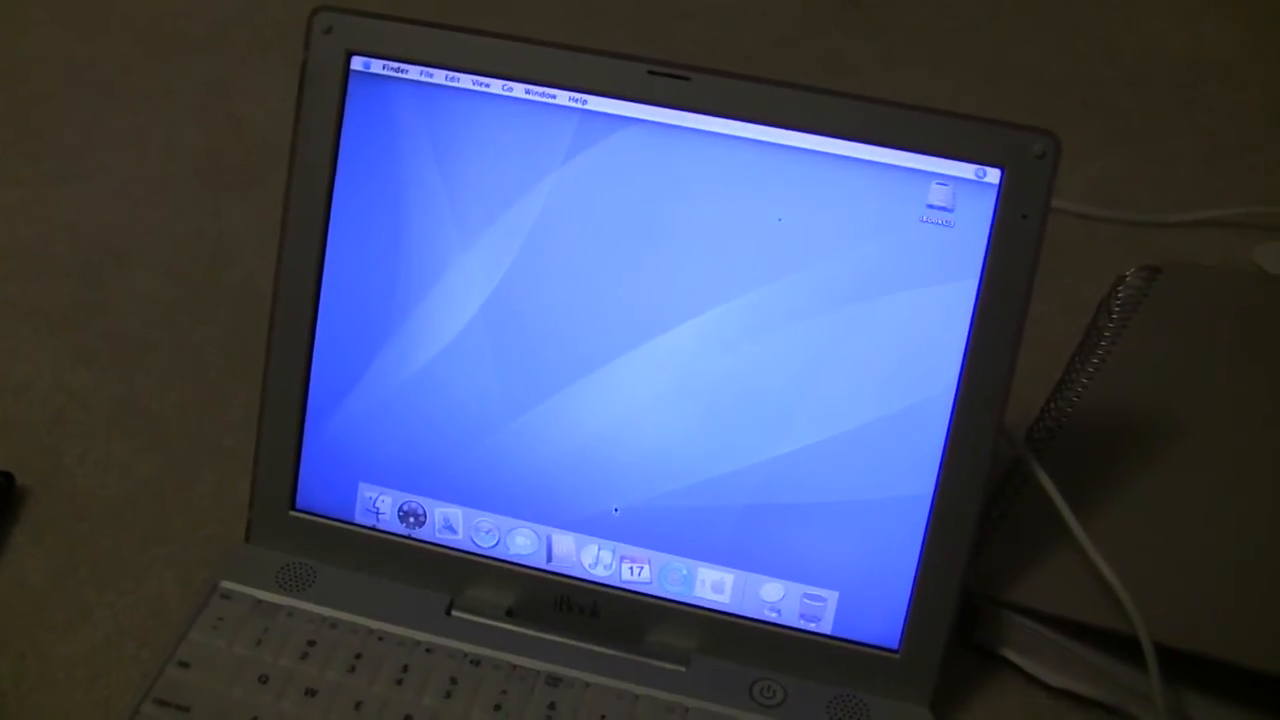